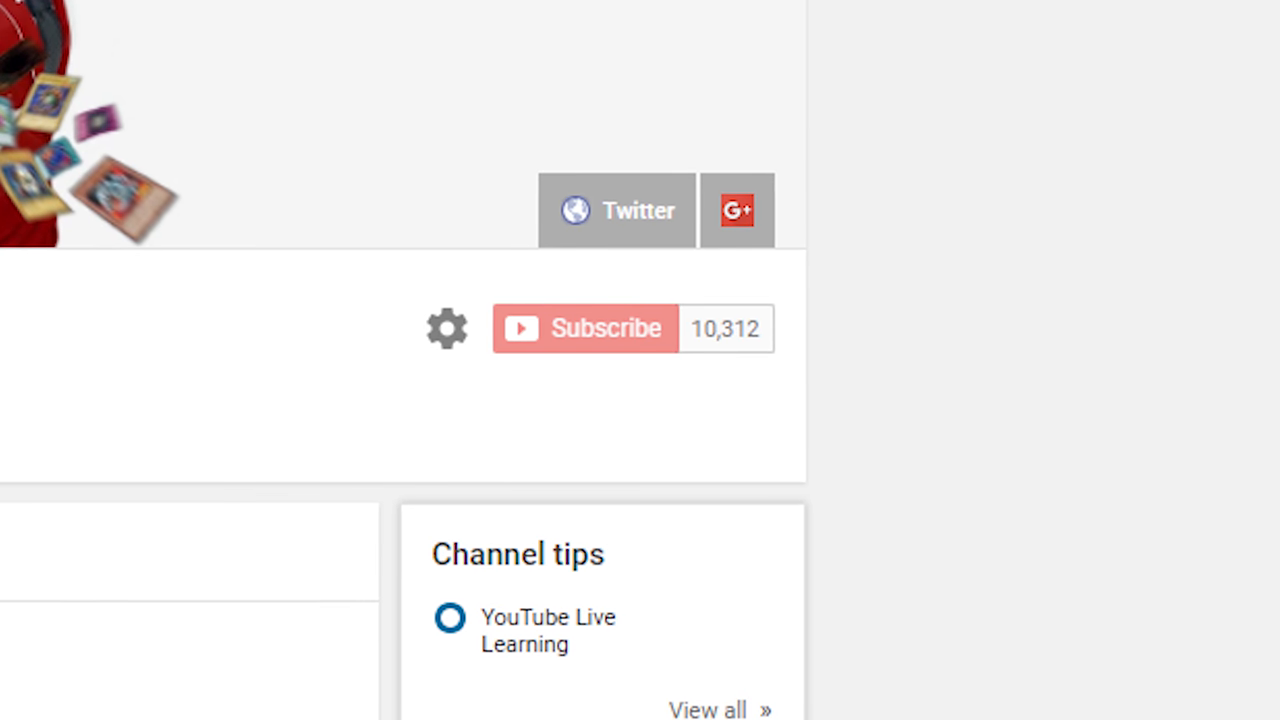
Close the Monitors Options dialog with OK, keeping 640 × 480 at 67 Hz
scroll(down, 3)
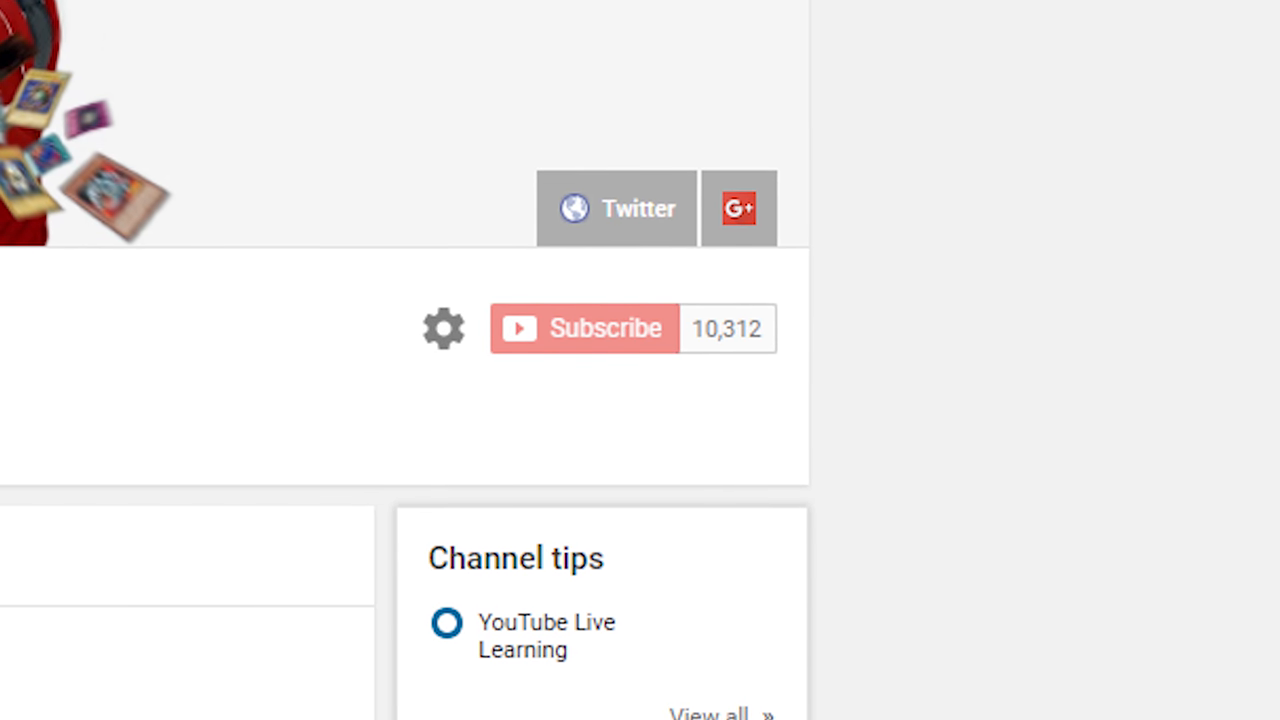
scroll(down, 3)
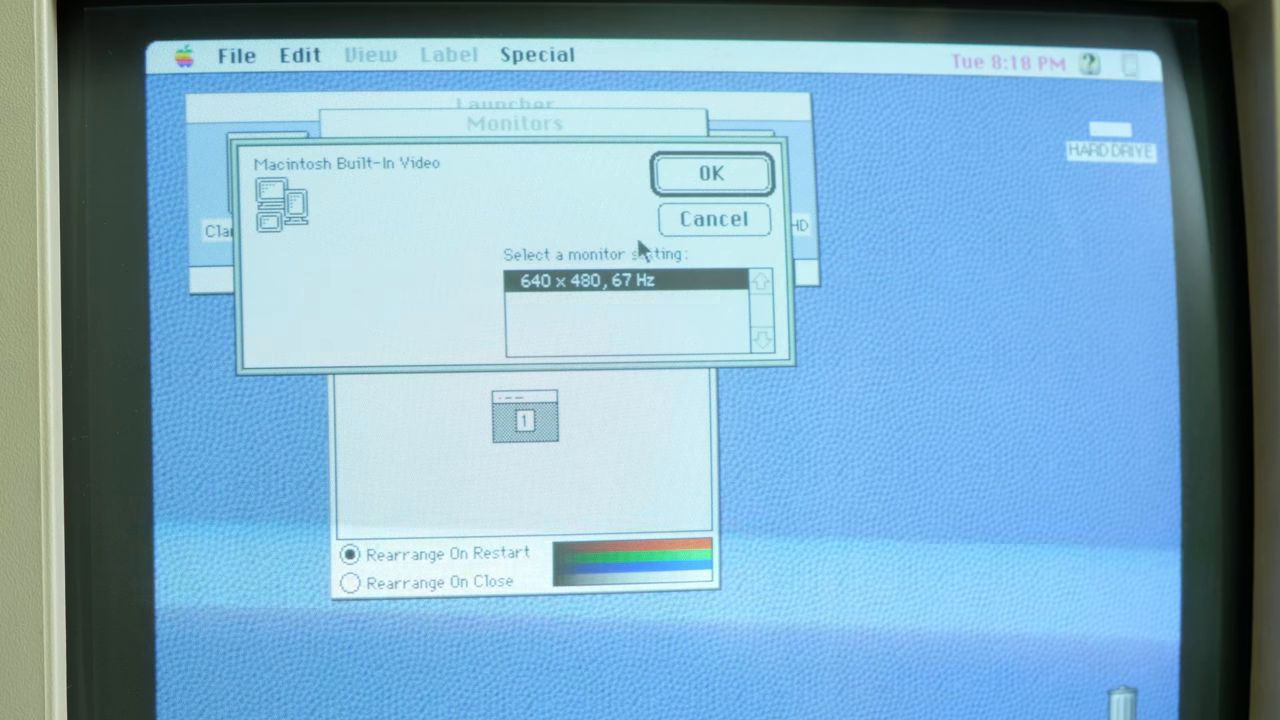
click(711, 173)
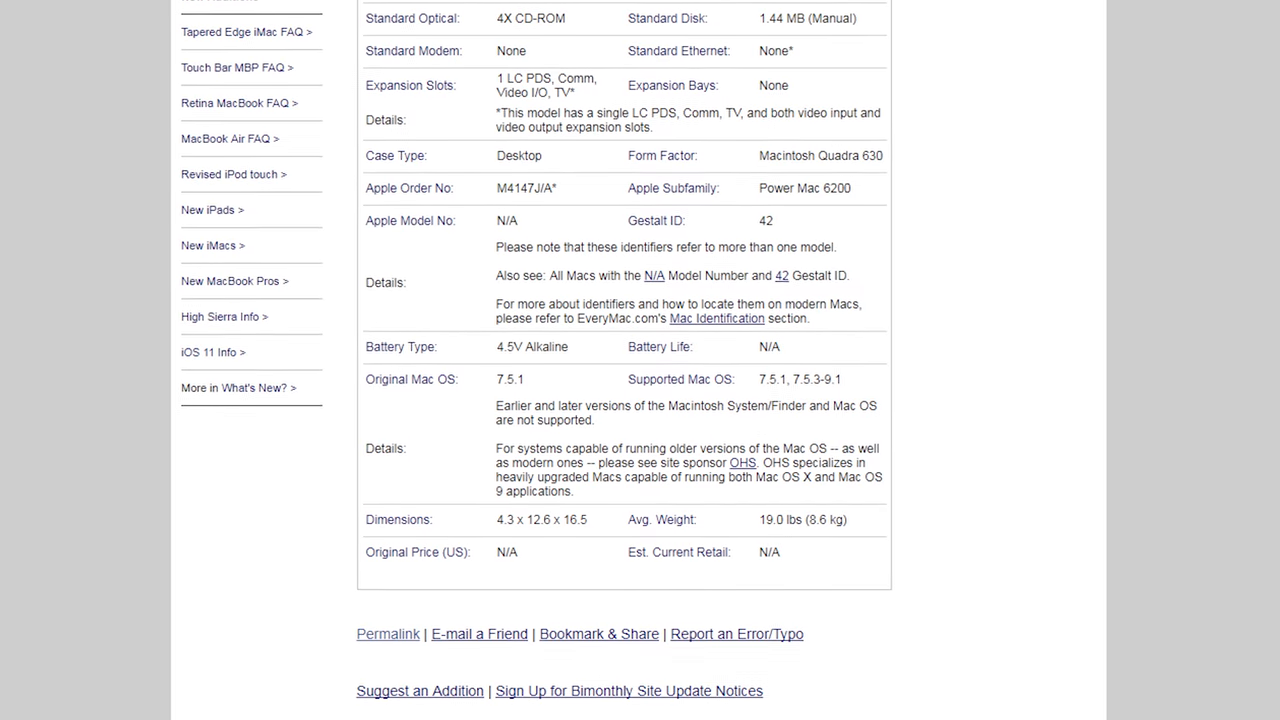
scroll(down, 3)
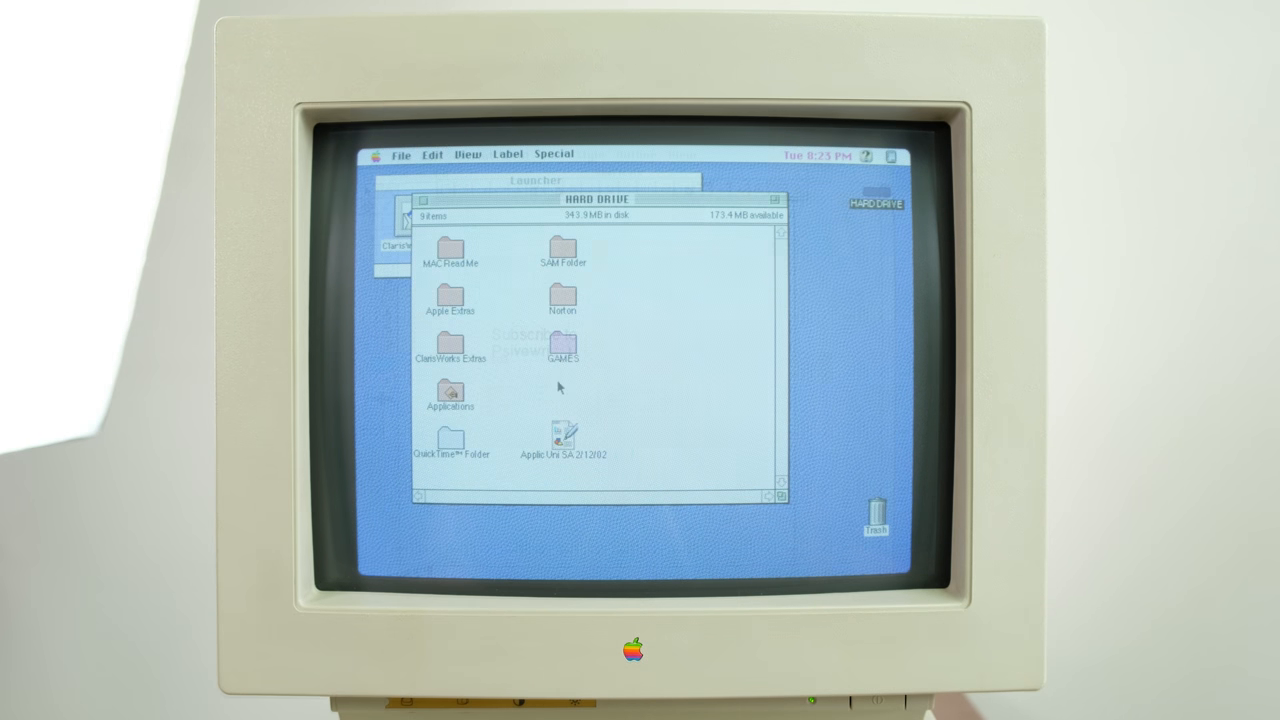
Open GAMES and then the Lemmings folder, and launch the Lemmings application
double_click(562, 345)
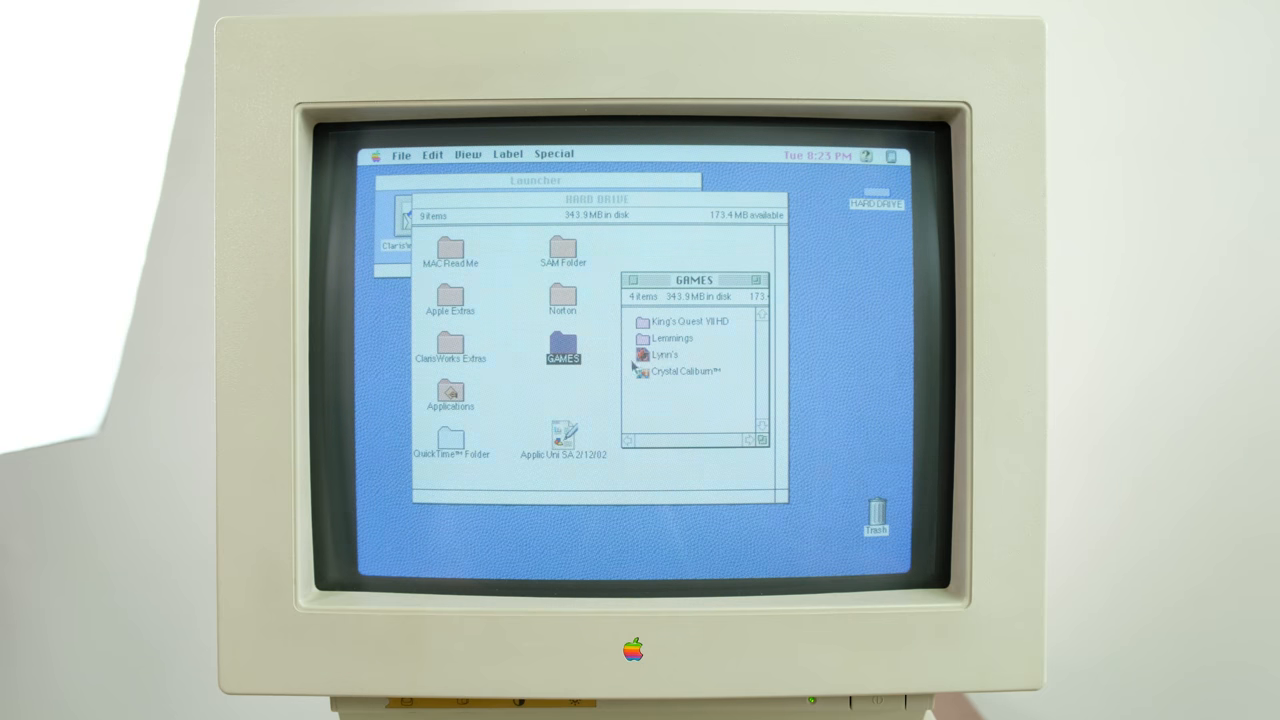
double_click(672, 338)
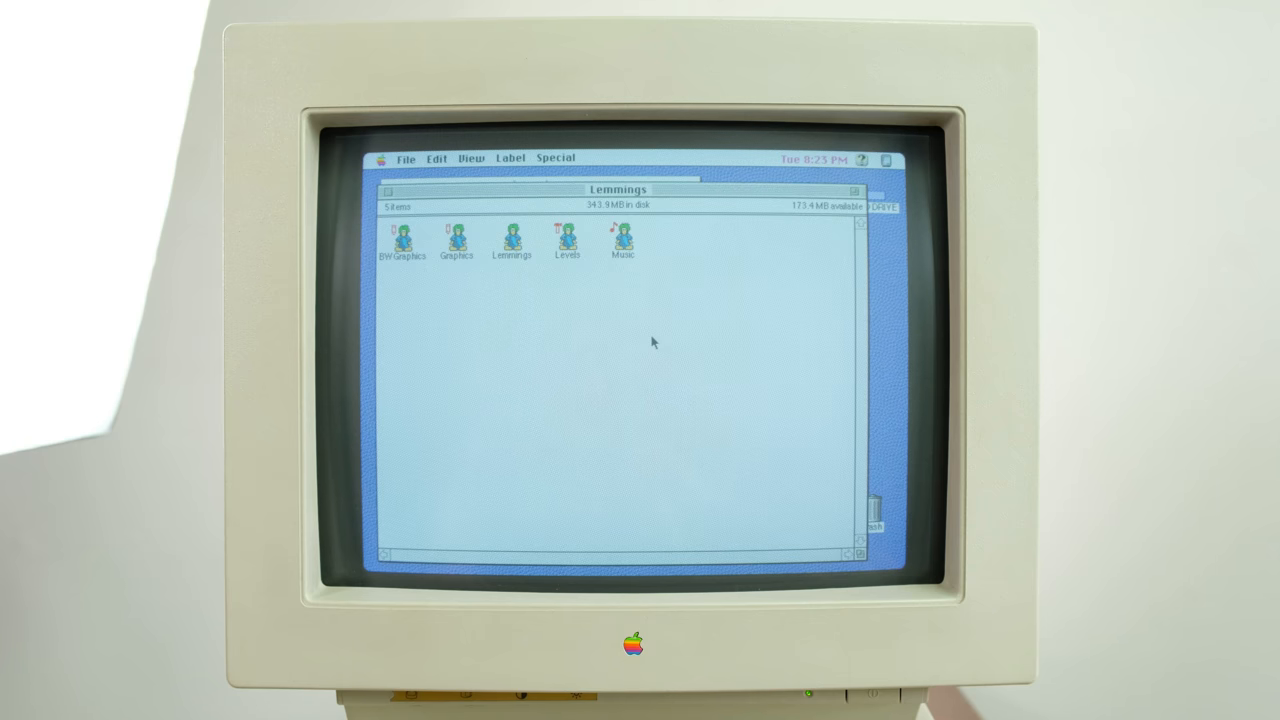
click(511, 240)
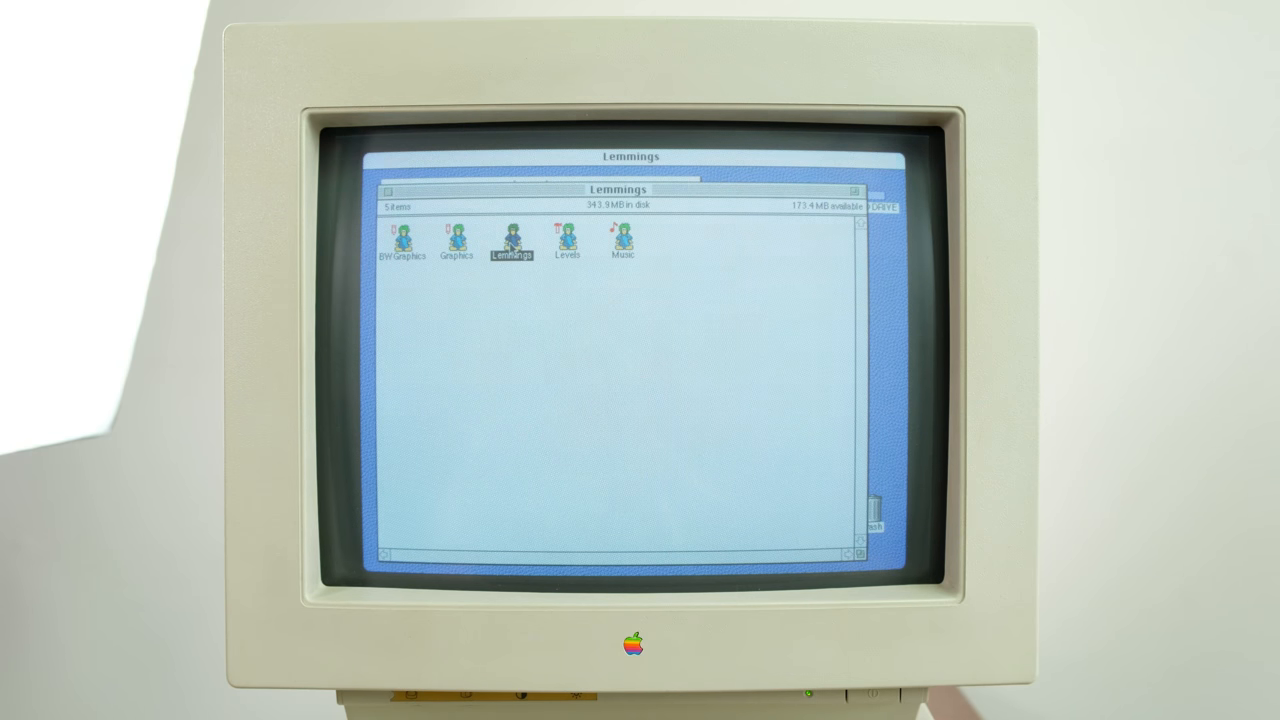
double_click(511, 238)
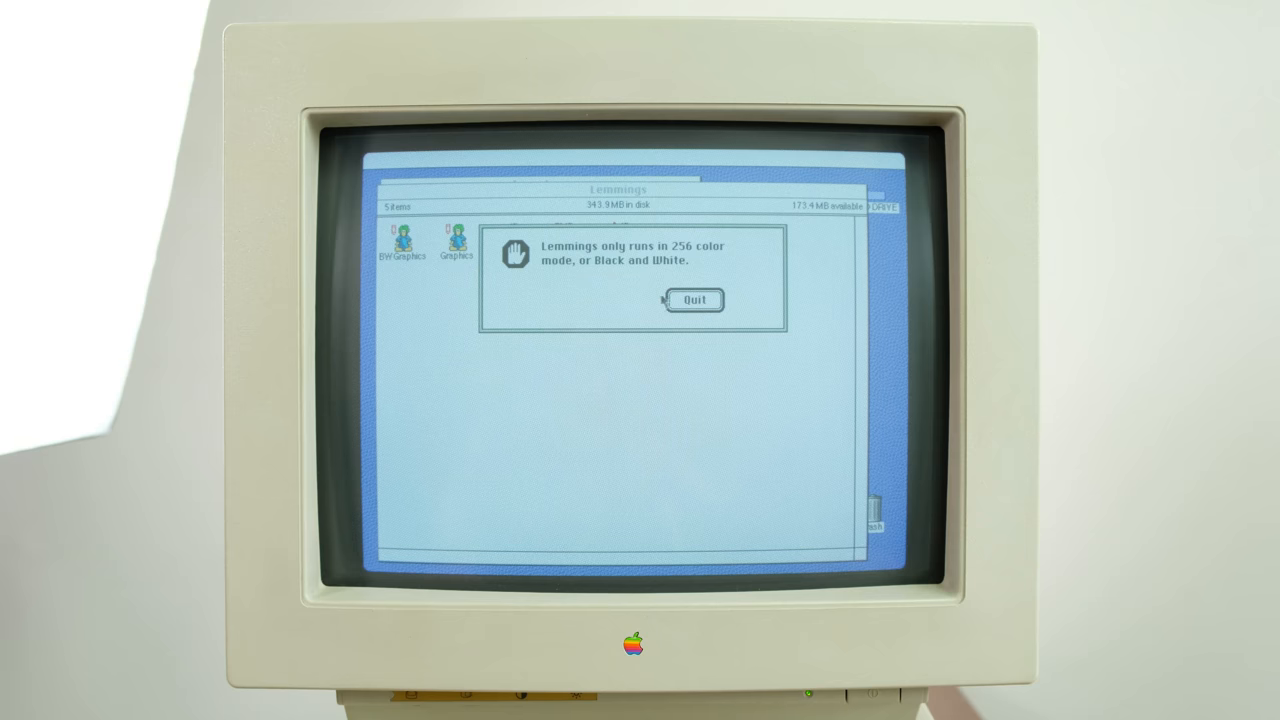
Dismiss the 256-colour warning to reach the Lemmings title screen, then open ClarisWorks Extras
click(694, 300)
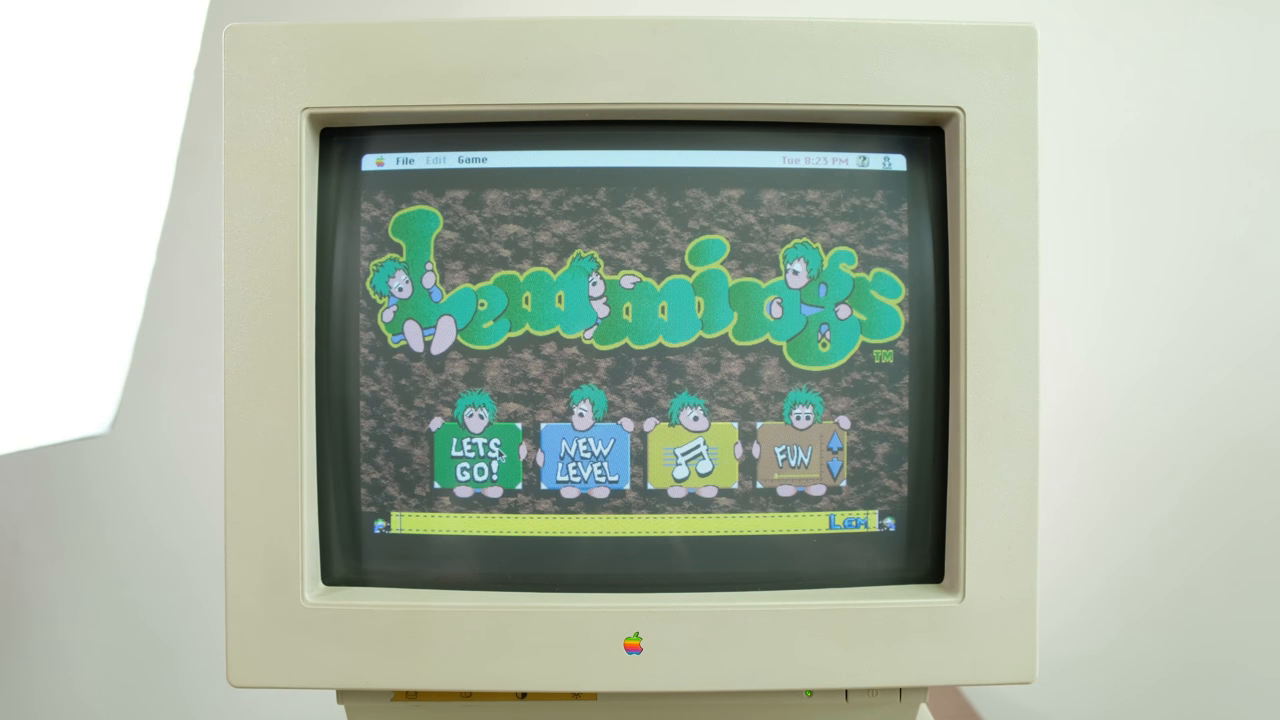
click(482, 454)
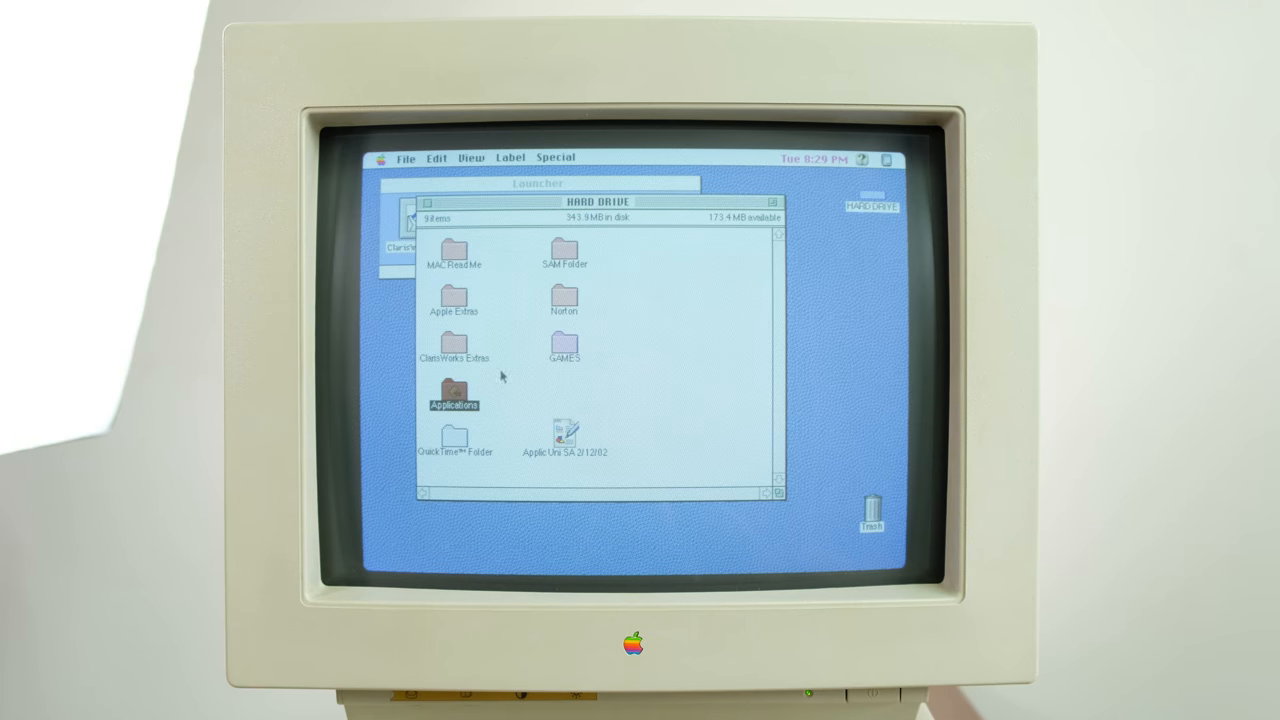
double_click(454, 340)
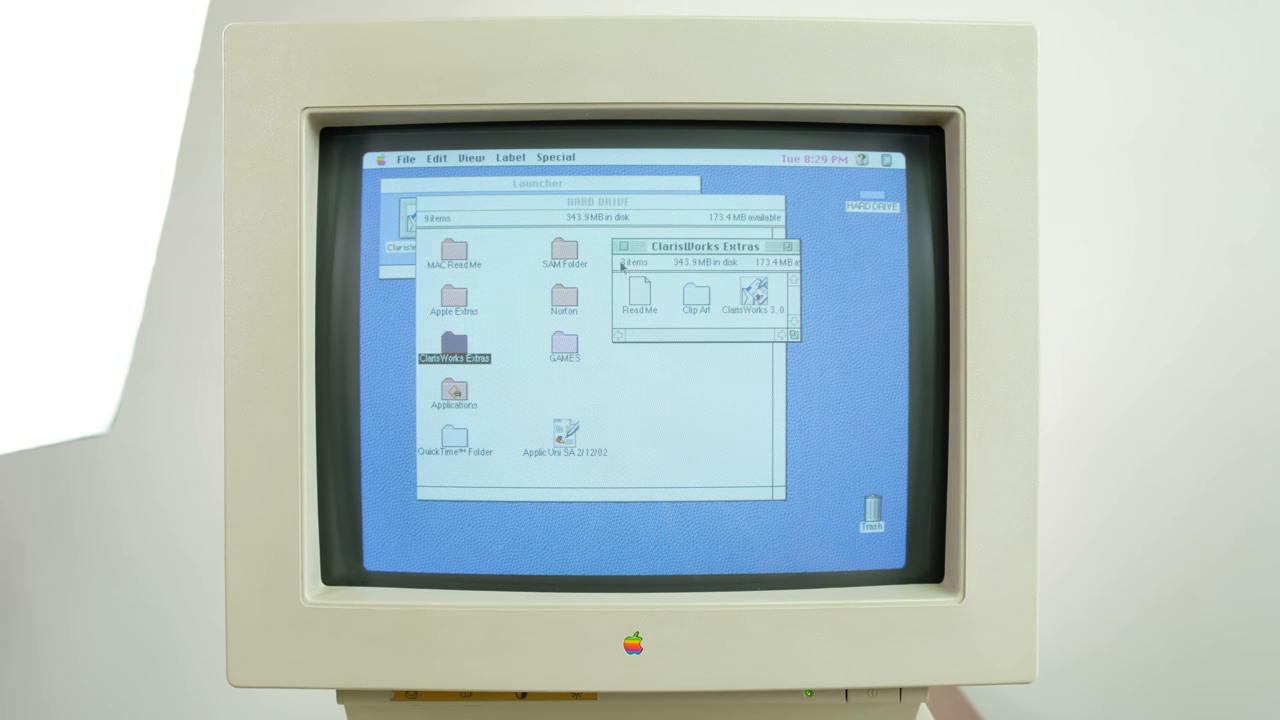